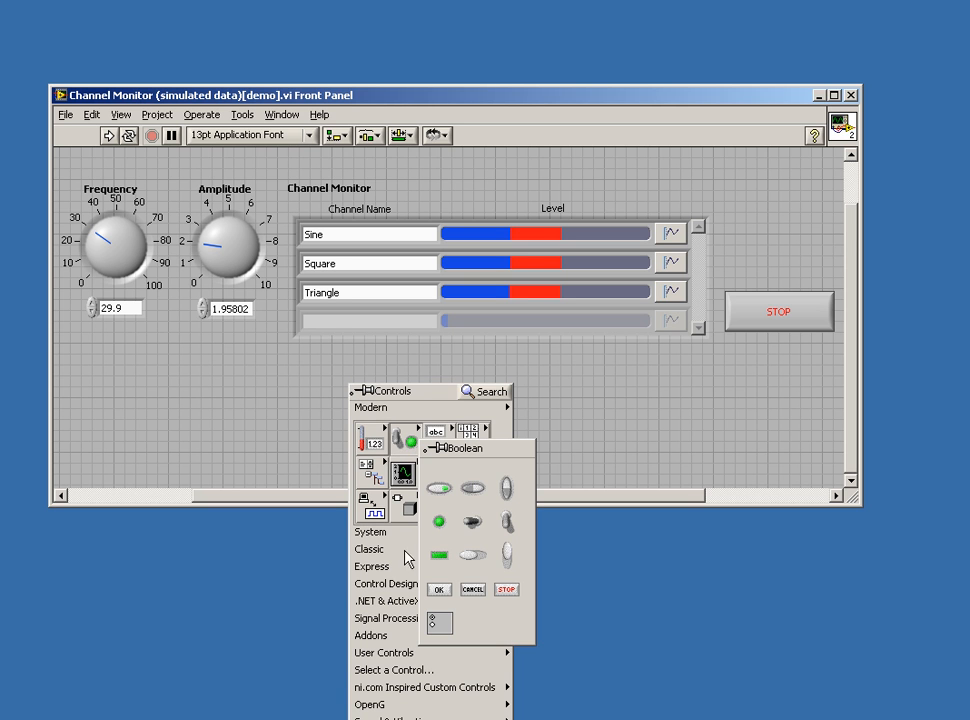
Drop a second Channel Monitor XControl, 'Channel Monitor 2', below the original
left_click(383, 652)
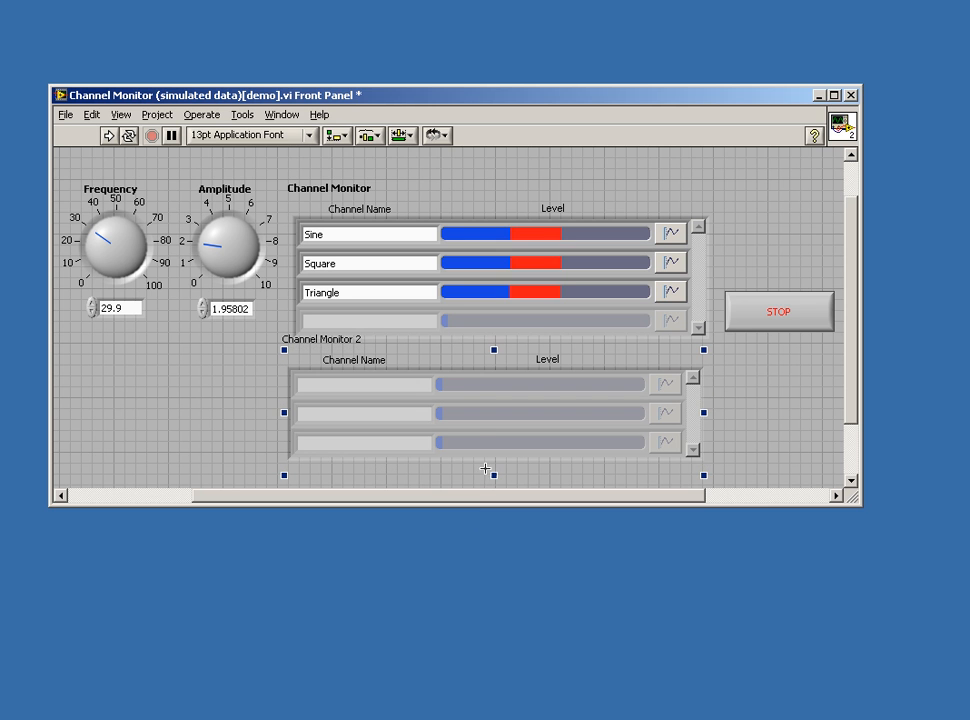
mouse_move(448, 378)
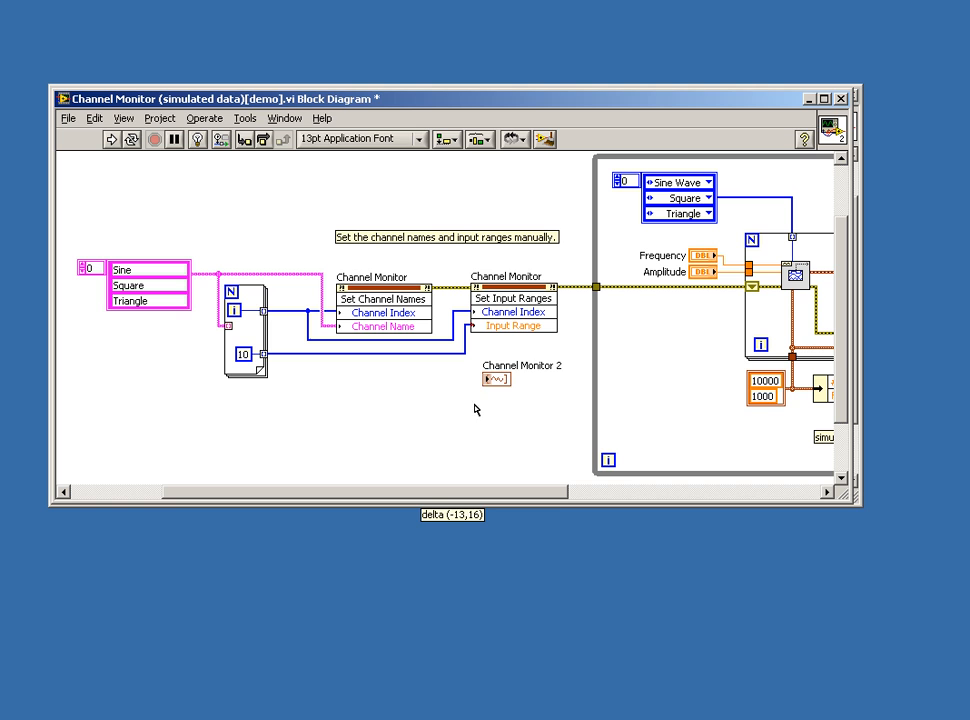
Delete the Channel Monitor 2 terminal from the block diagram
left_click_drag(496, 378, 453, 410)
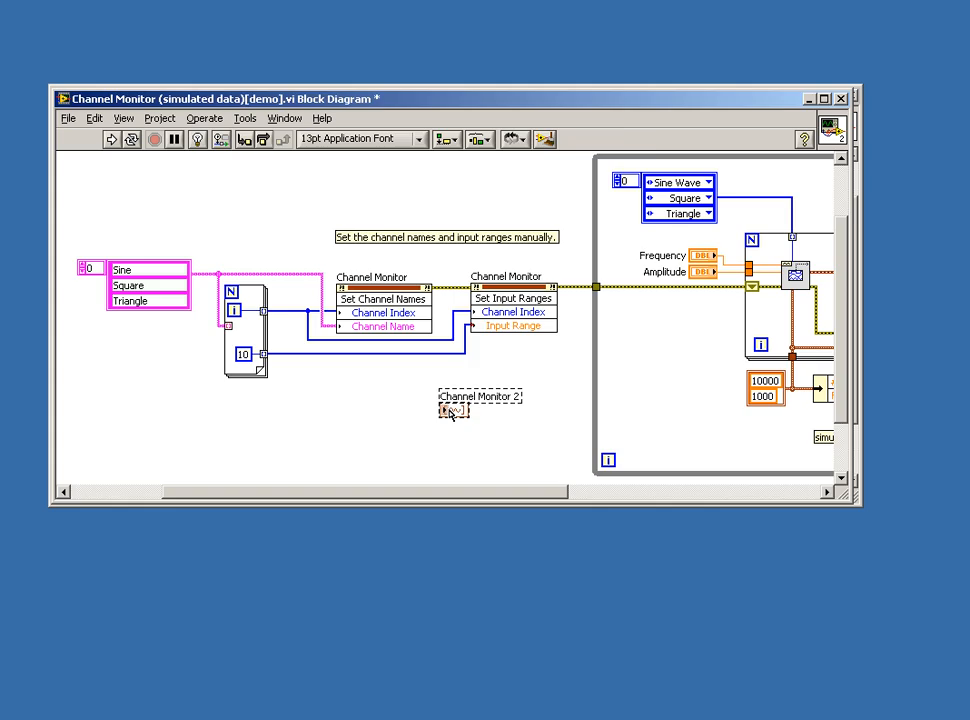
key("ctrl+e")
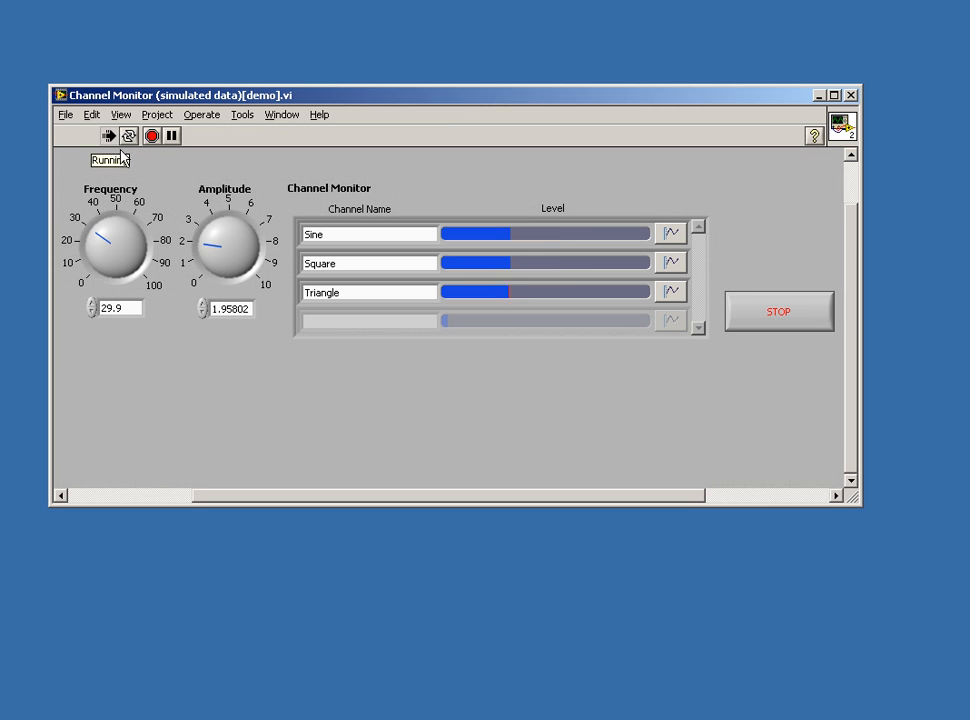
Turn Amplitude up to about 4.5, then back down to 2.43
left_click_drag(240, 230, 210, 245)
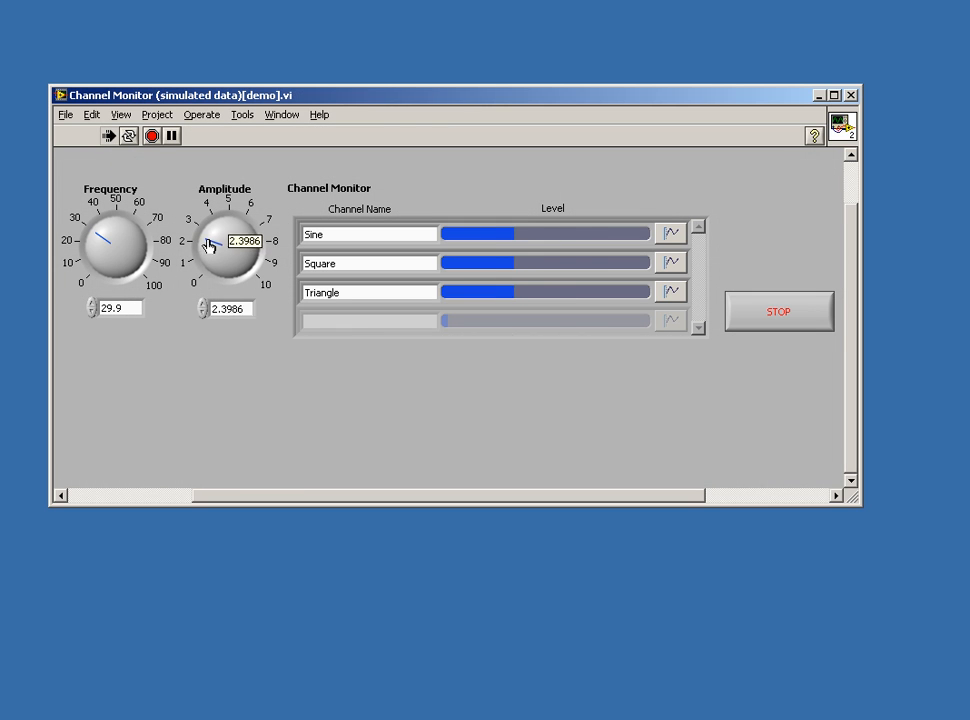
left_click_drag(225, 245, 228, 225)
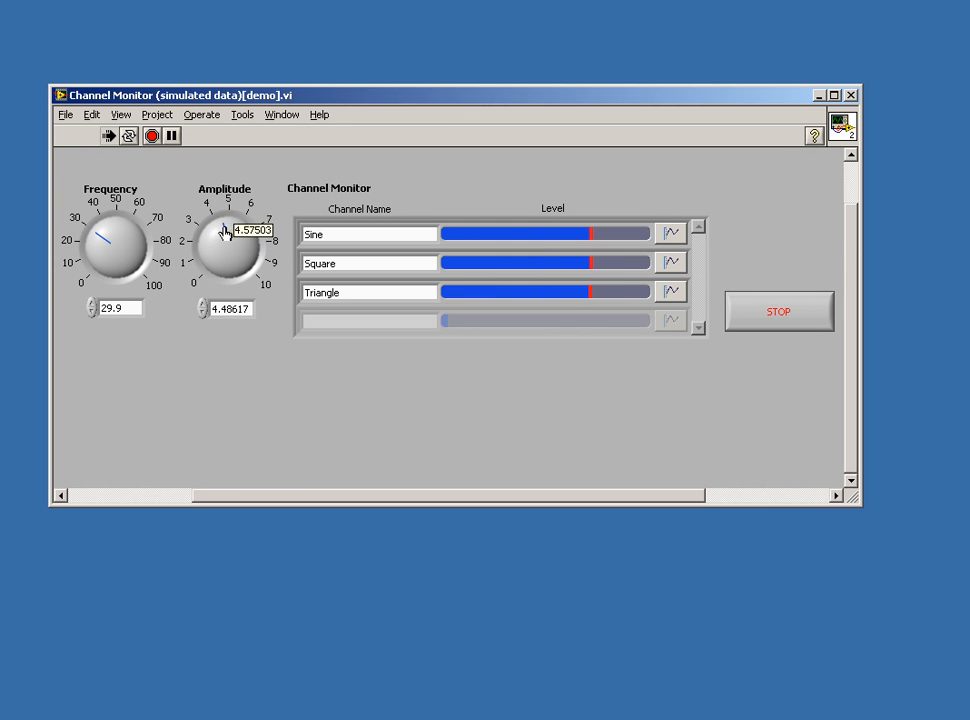
left_click_drag(238, 231, 210, 242)
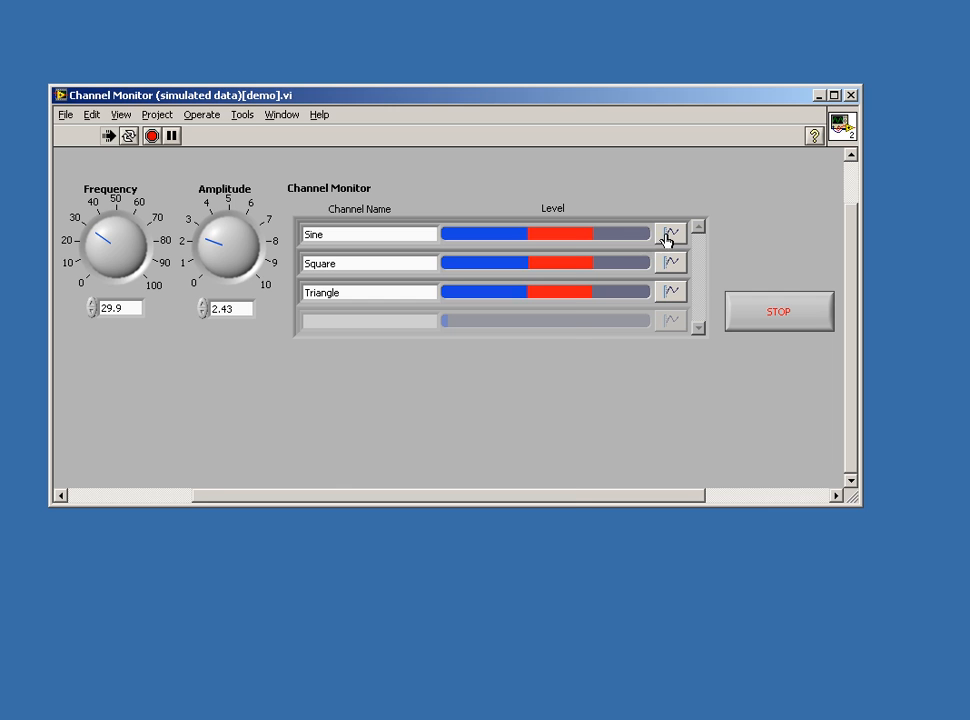
Open Time Domain graph windows for the Sine channel and a second channel
left_click(671, 233)
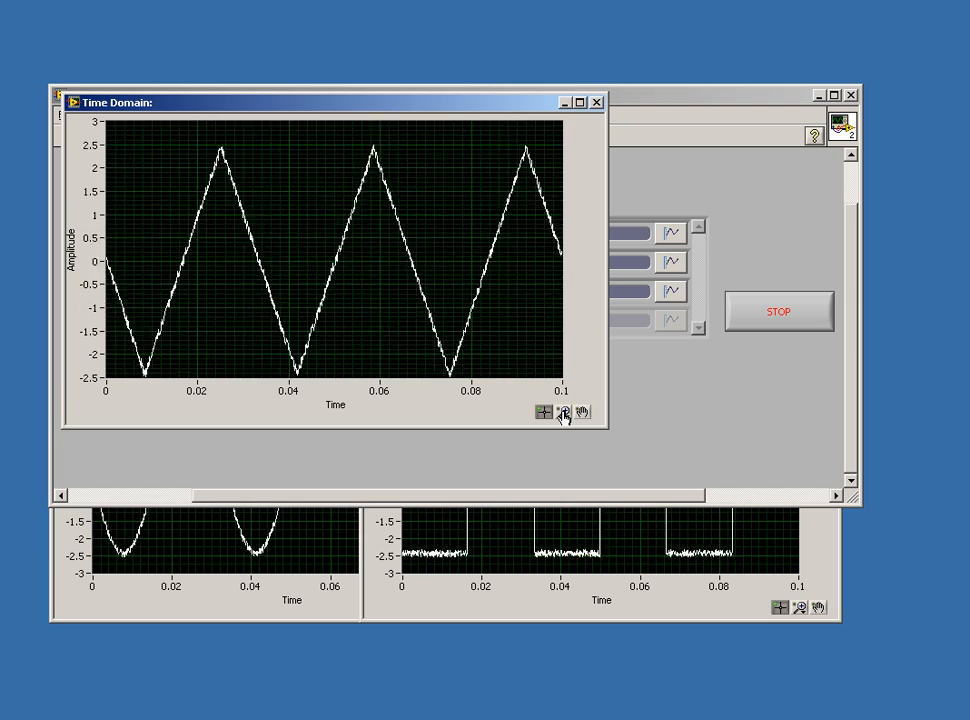
left_click(561, 411)
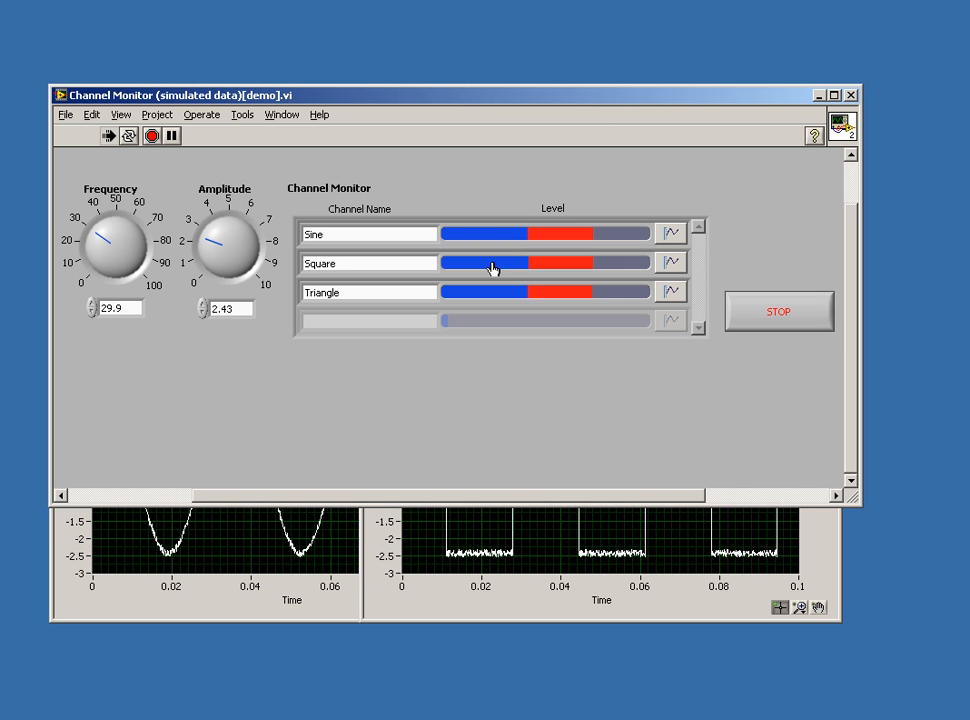
Set the current level colour to green and reset the red peak markers
right_click(490, 263)
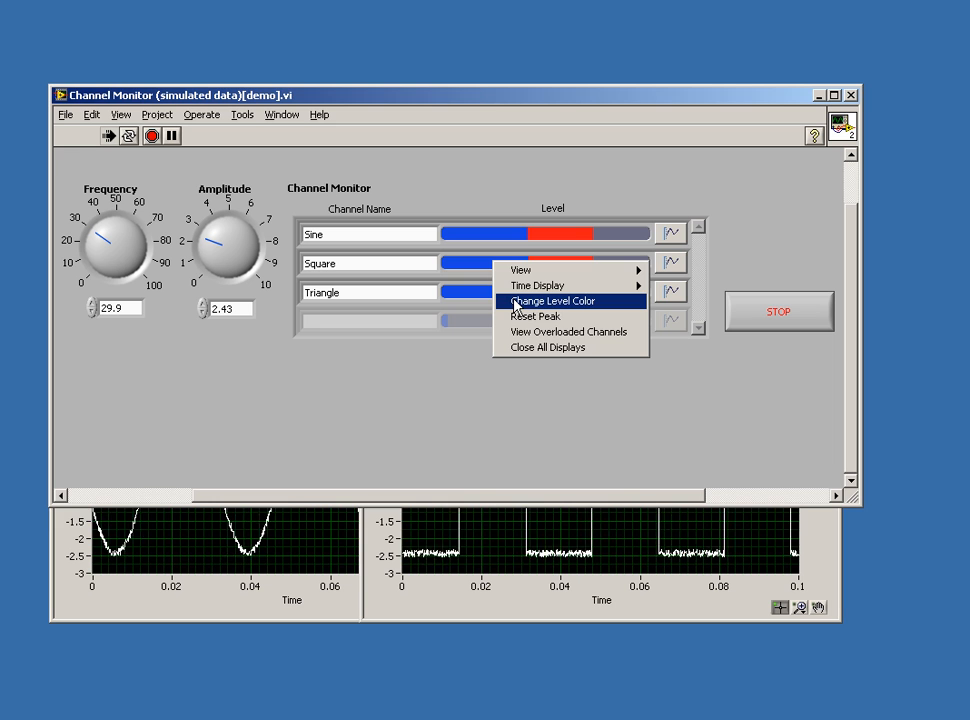
left_click(551, 301)
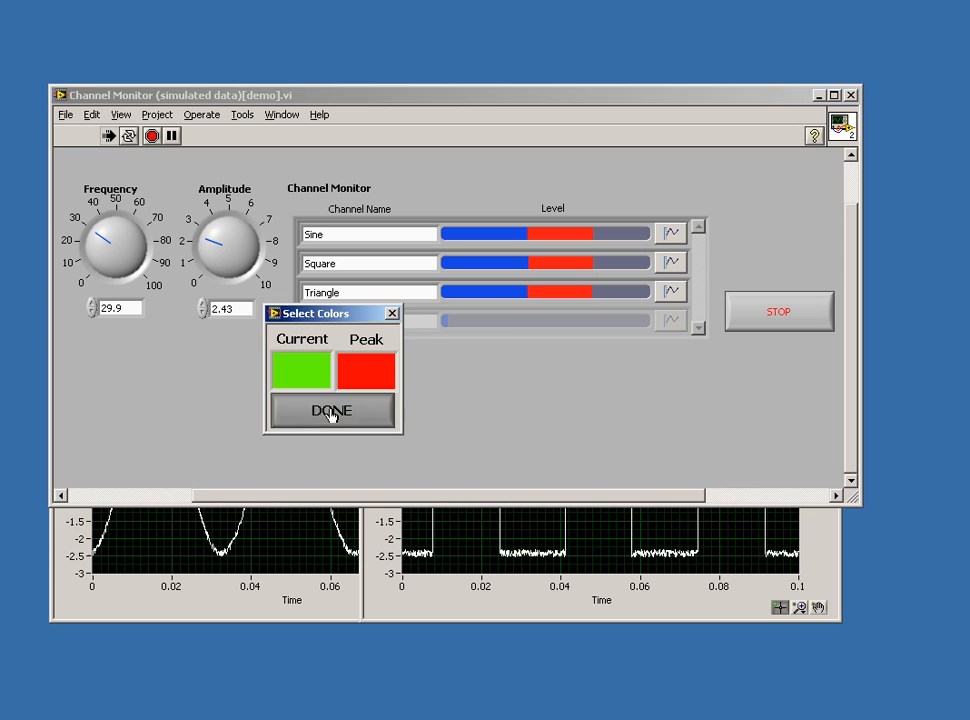
left_click(331, 410)
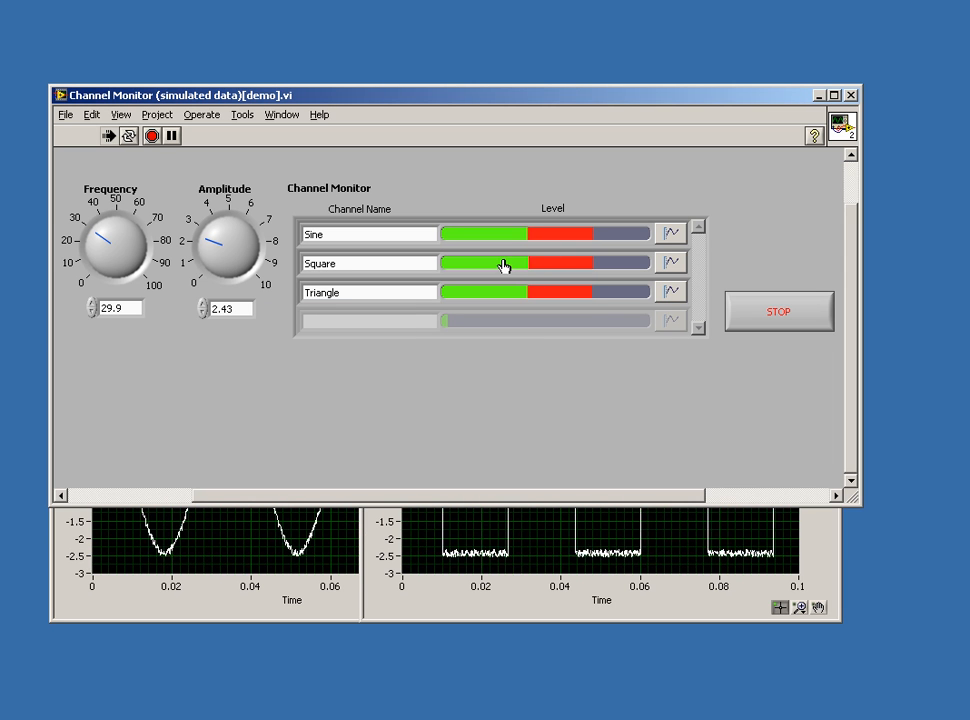
right_click(505, 263)
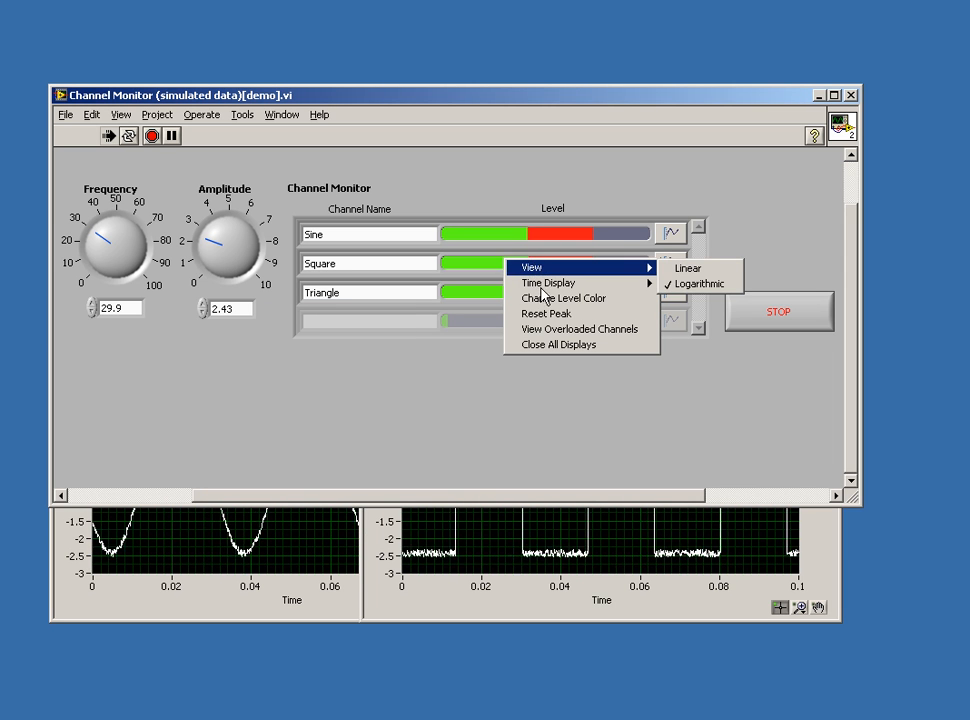
mouse_move(546, 313)
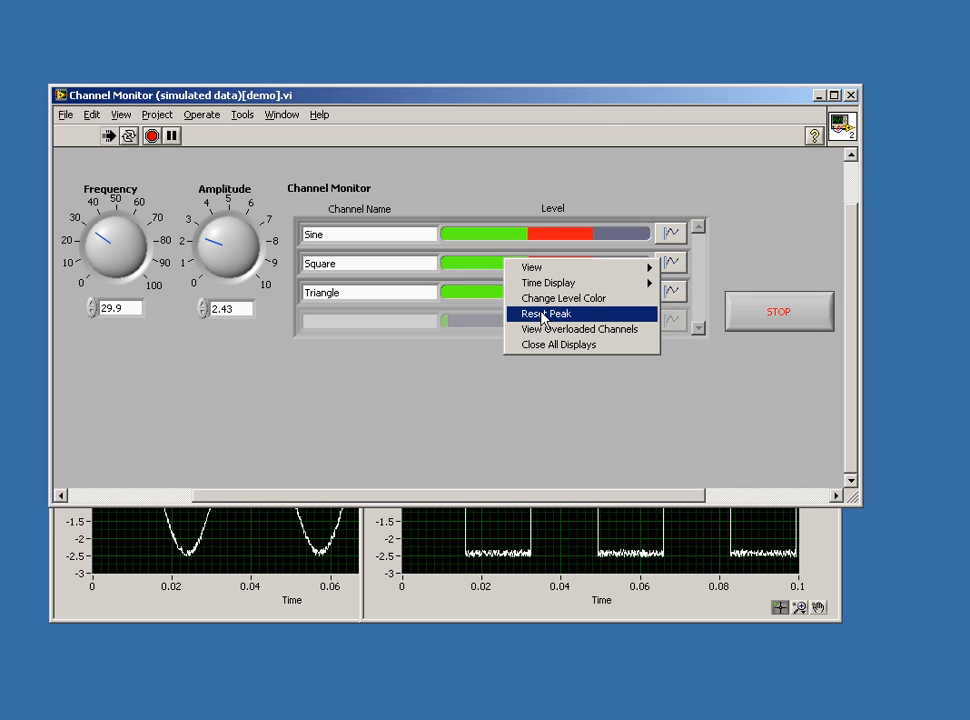
left_click(546, 314)
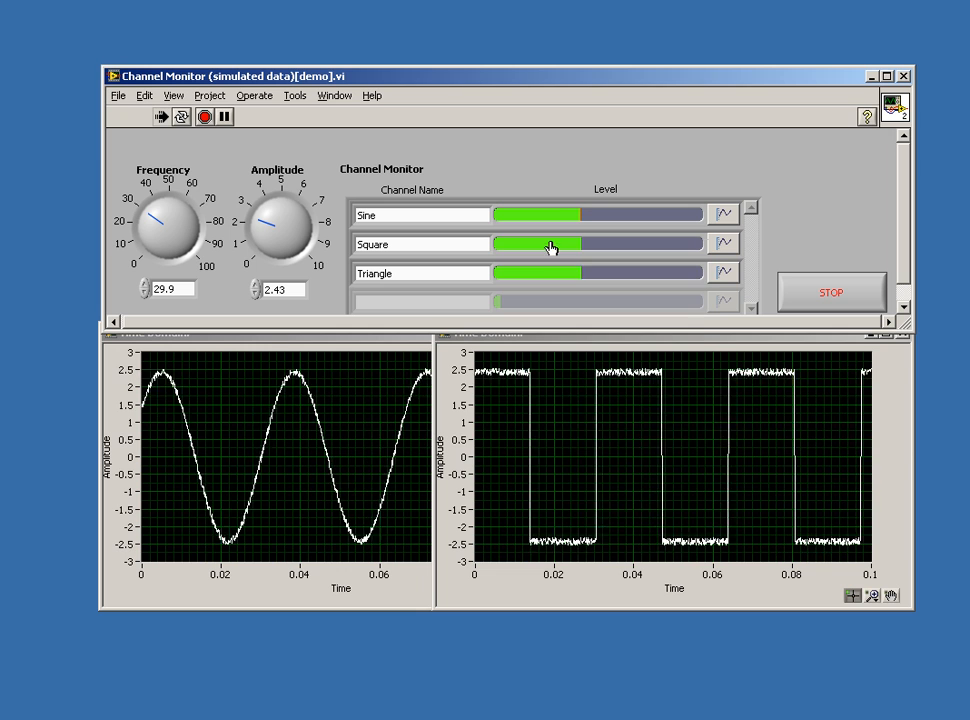
Show the Overloaded Channels window and move it lower on screen
right_click(550, 245)
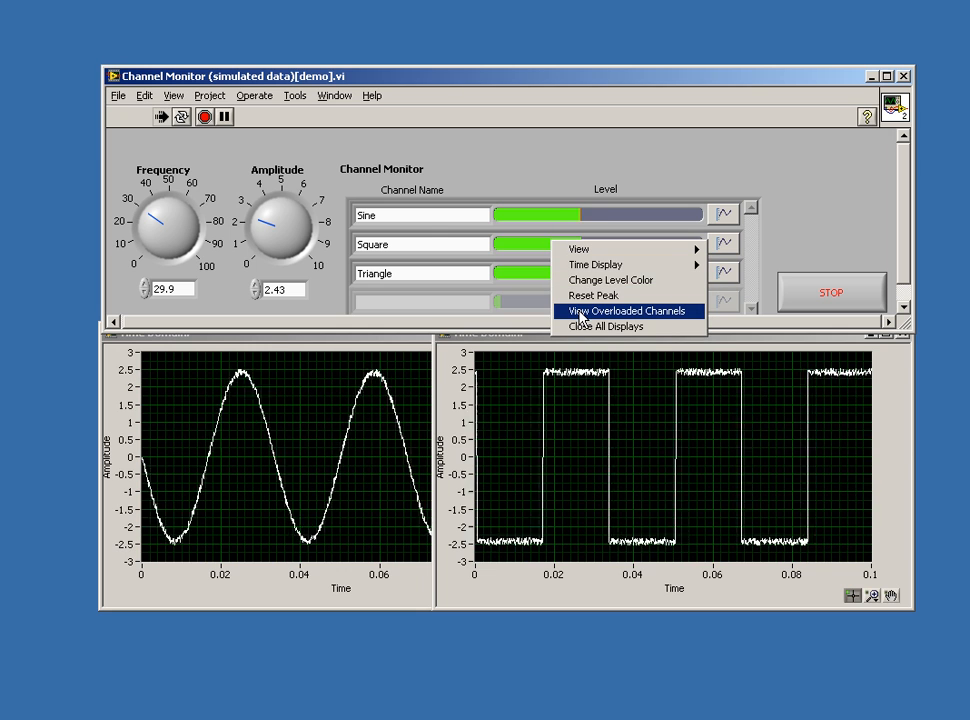
left_click(626, 311)
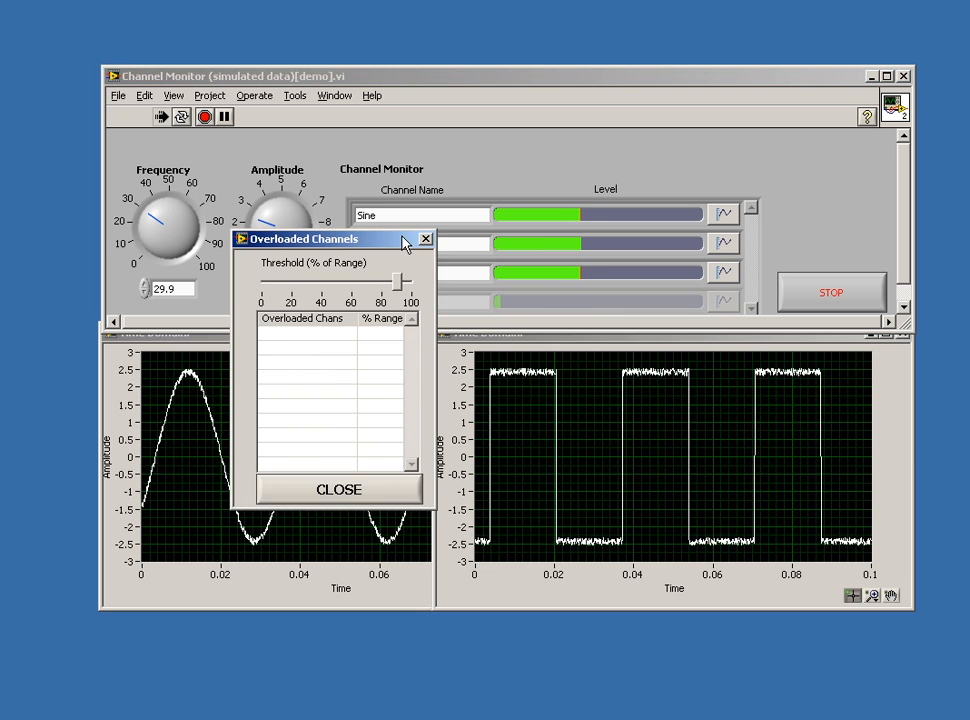
left_click_drag(330, 238, 470, 345)
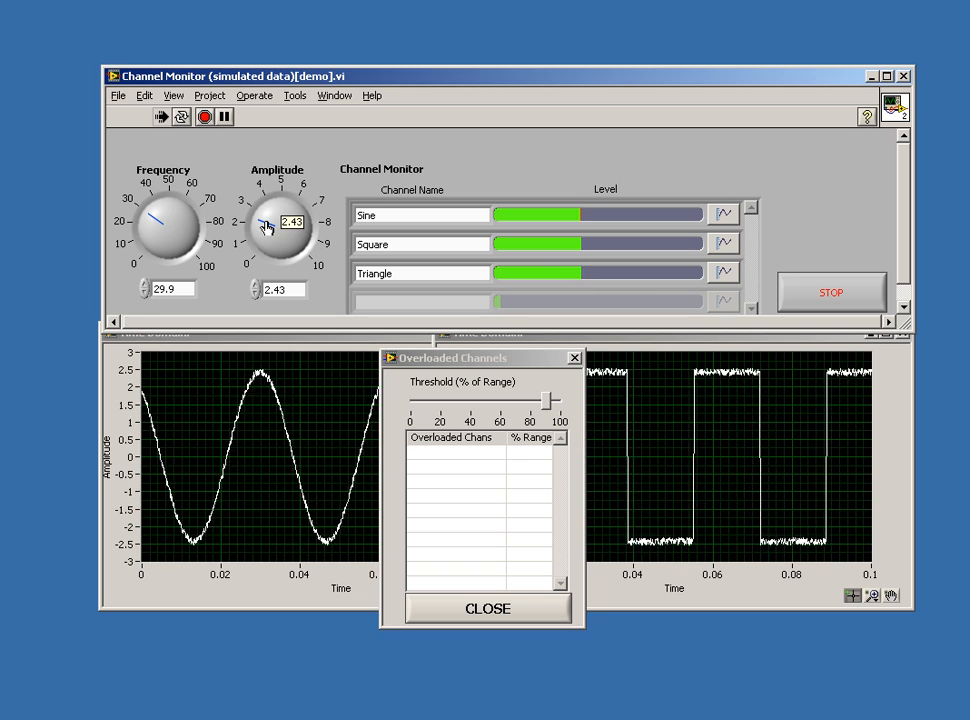
Overload the channels with Amplitude above 8, then settle at 5.8 and reset peaks
left_click_drag(278, 222, 295, 215)
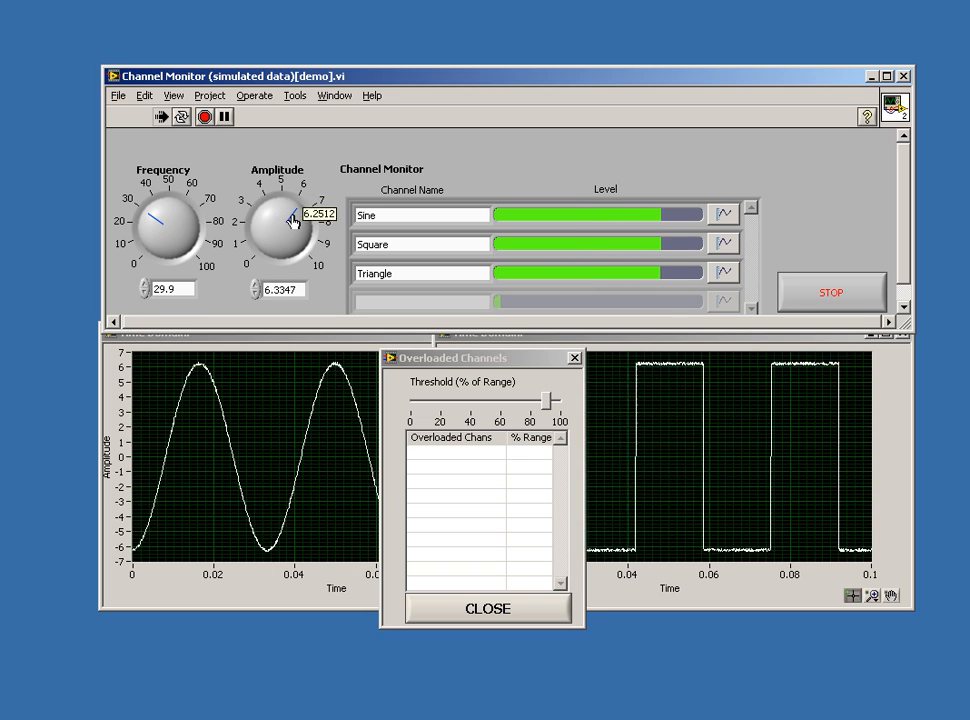
left_click_drag(295, 218, 300, 210)
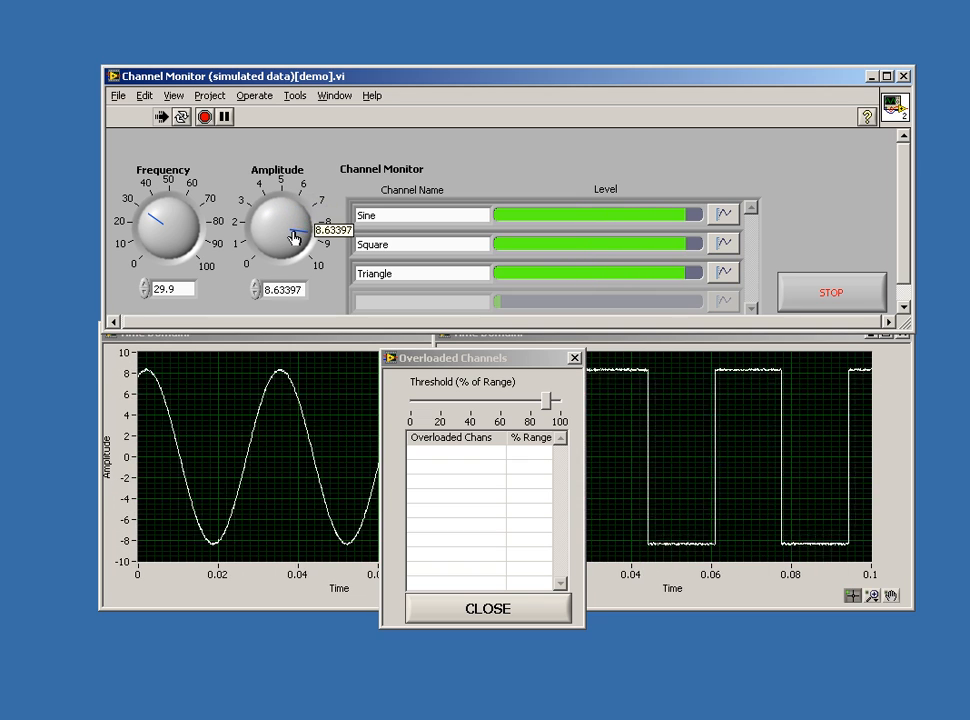
left_click_drag(295, 235, 300, 225)
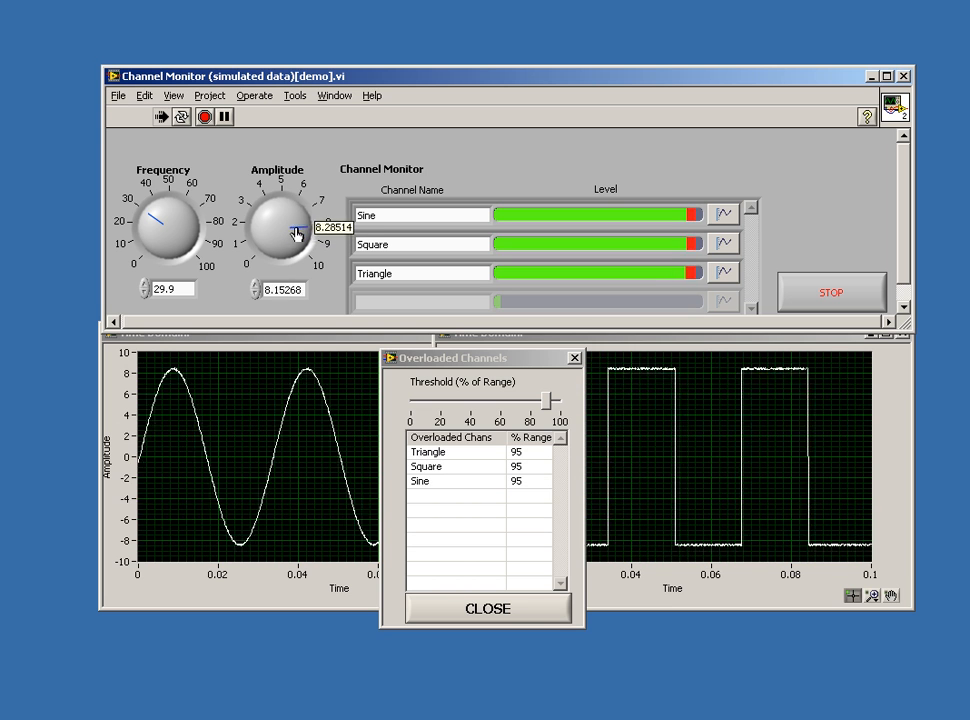
left_click_drag(295, 215, 288, 220)
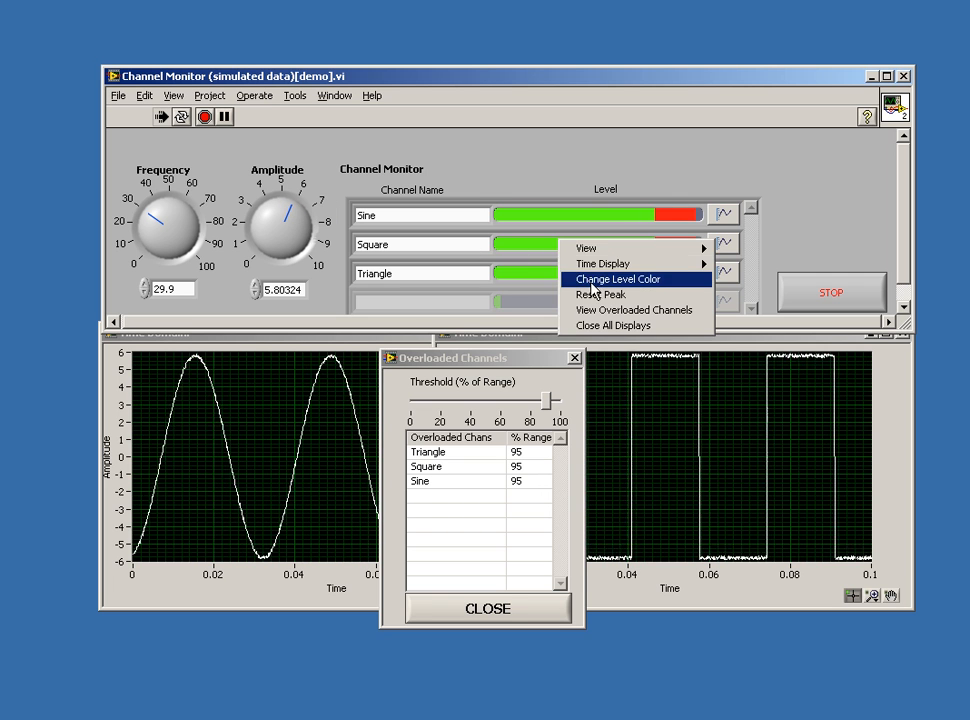
left_click(601, 294)
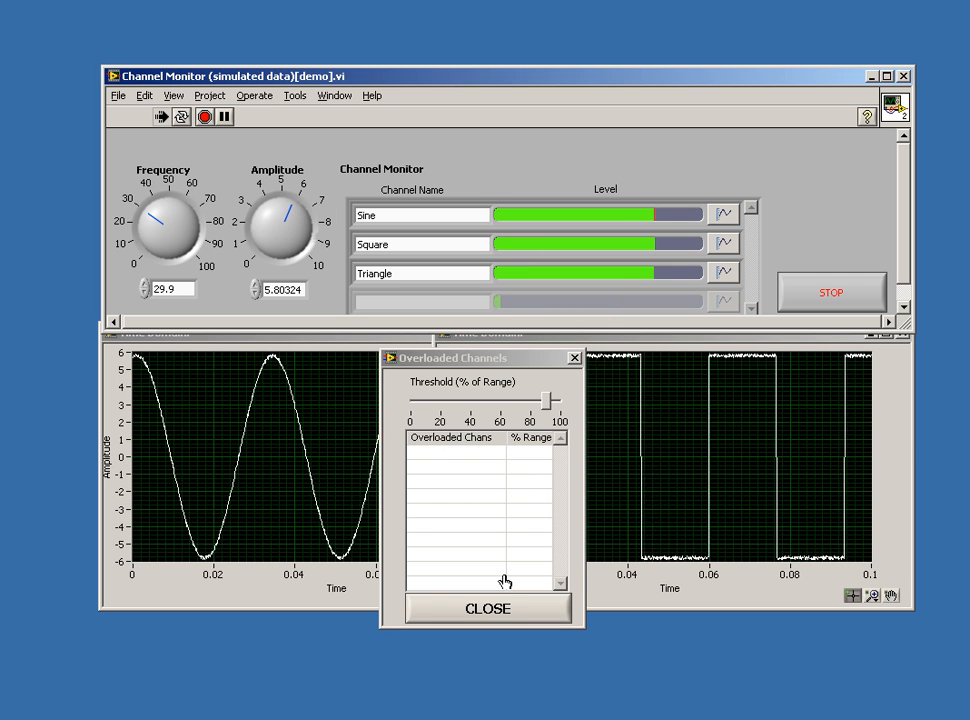
Close the Overloaded Channels window and all time-domain displays
left_click(488, 608)
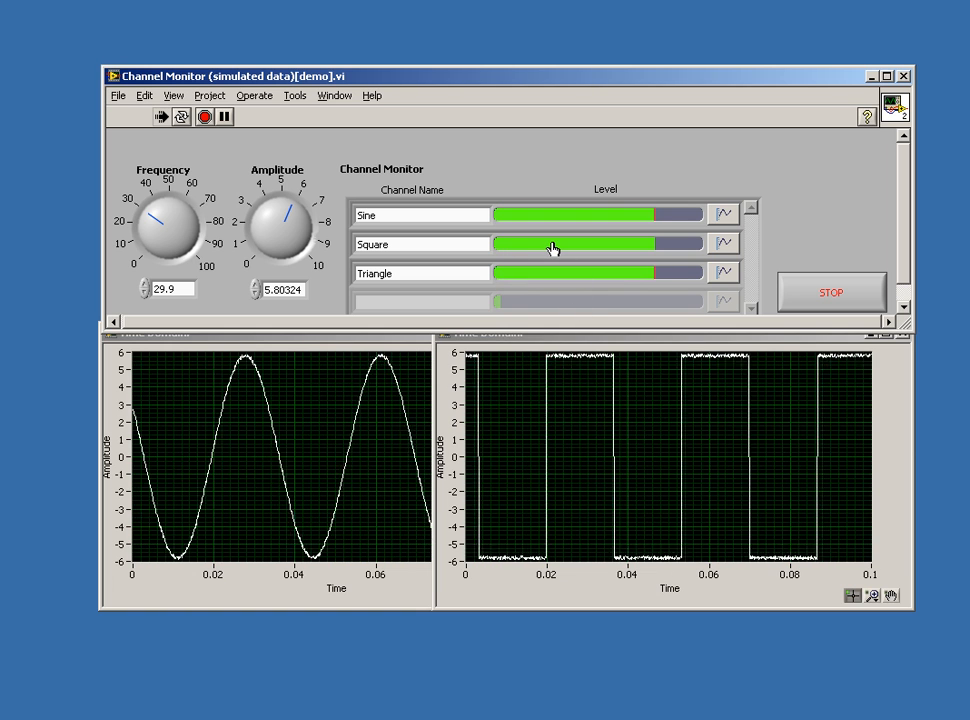
right_click(555, 248)
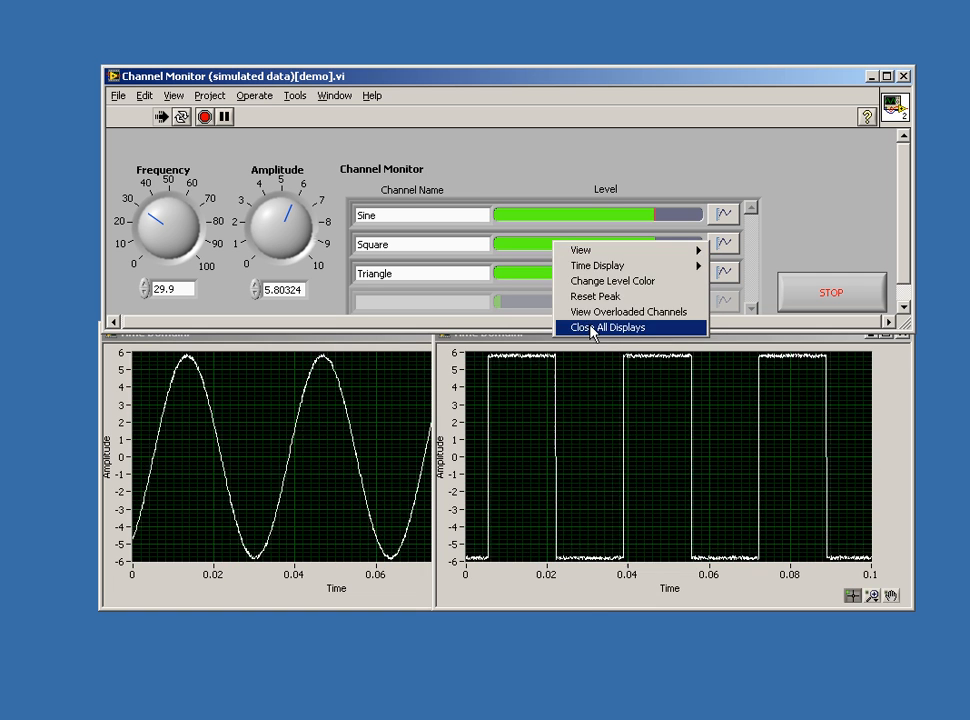
left_click(607, 327)
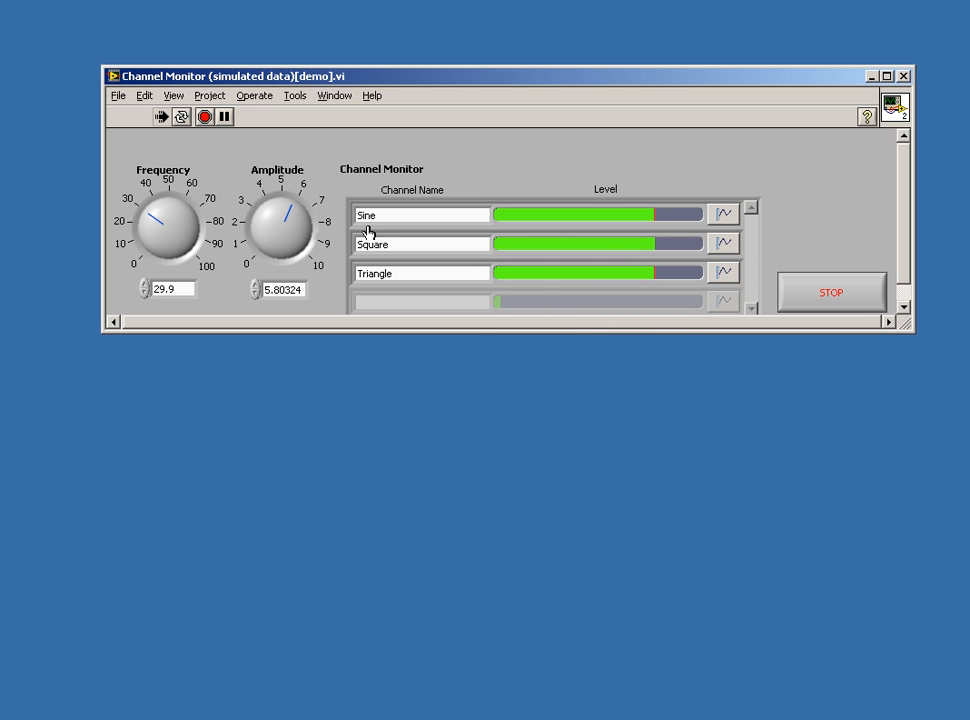